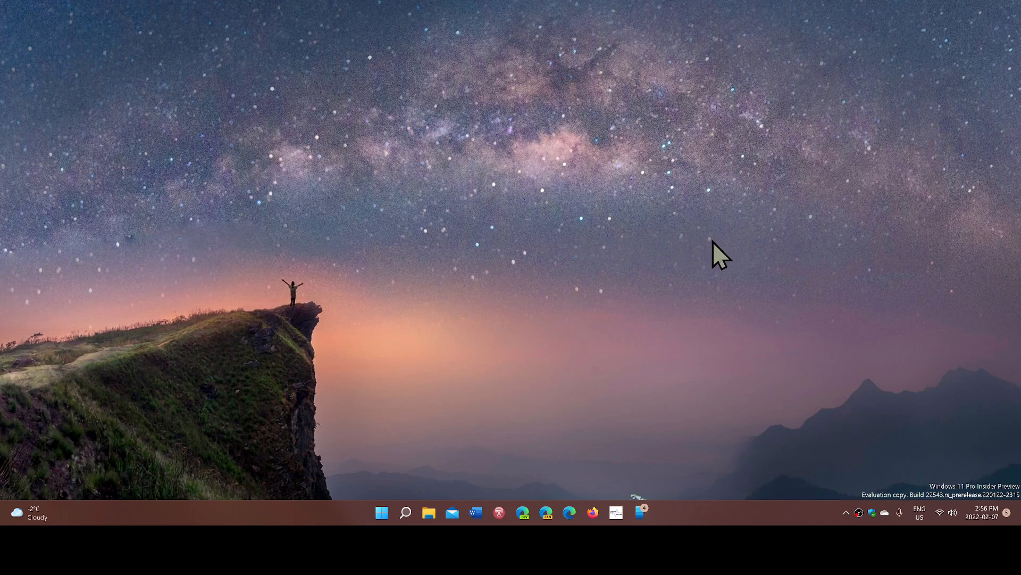
pyautogui.moveTo(576, 371)
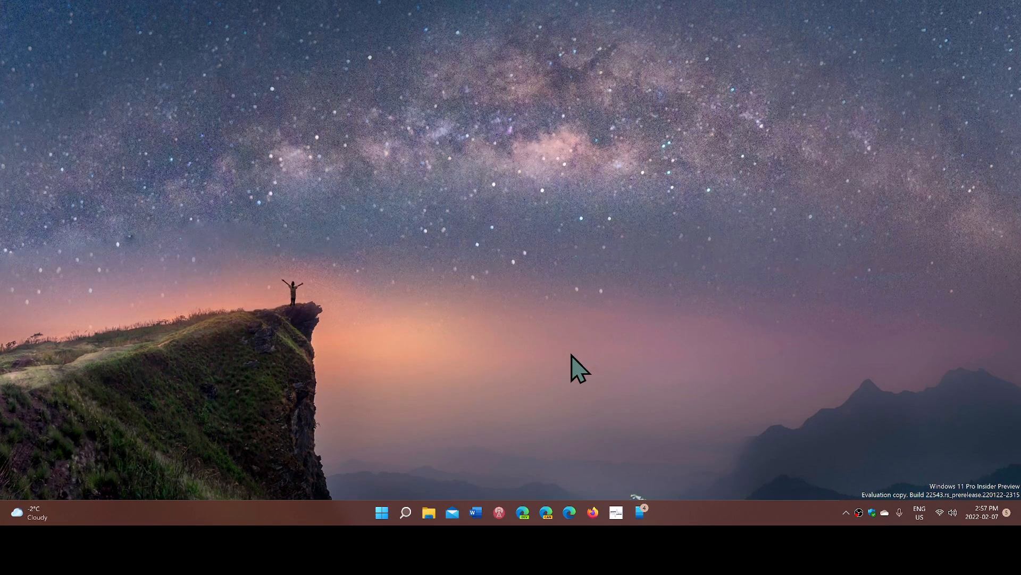
pyautogui.moveTo(411, 513)
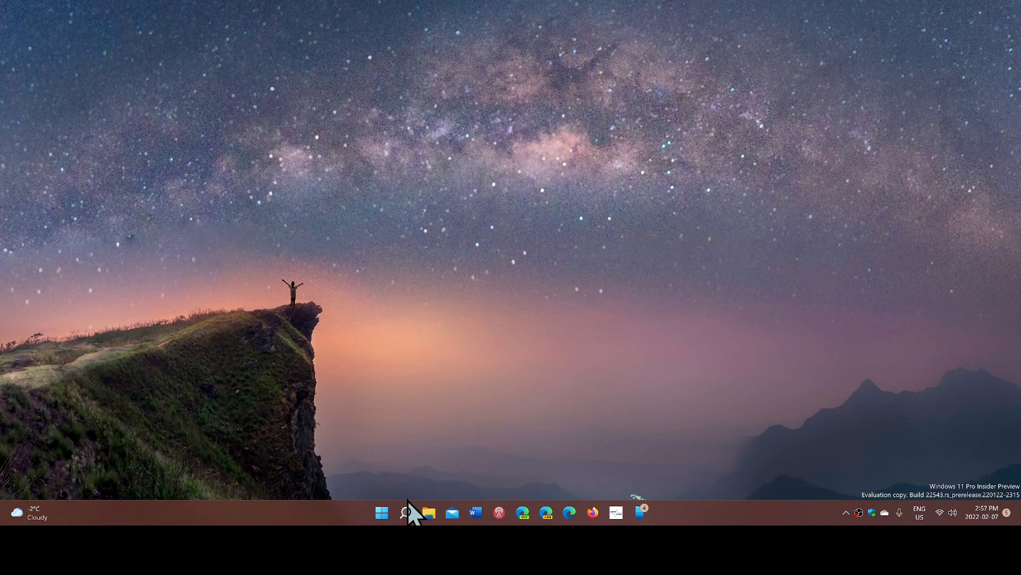
# Step: Search Windows for 'android' to surface the Windows Subsystem for Android settings app
pyautogui.click(406, 512)
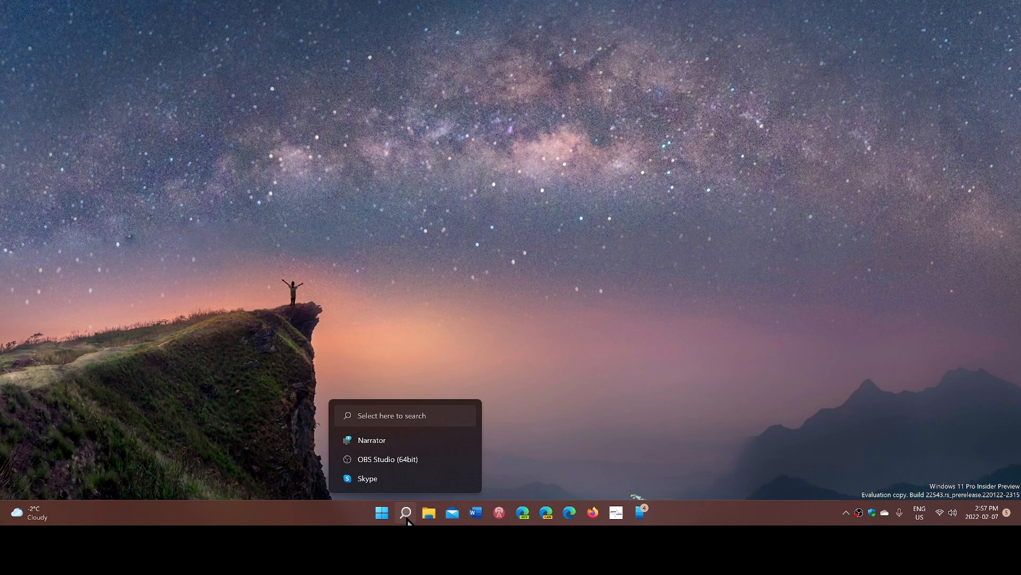
pyautogui.click(405, 513)
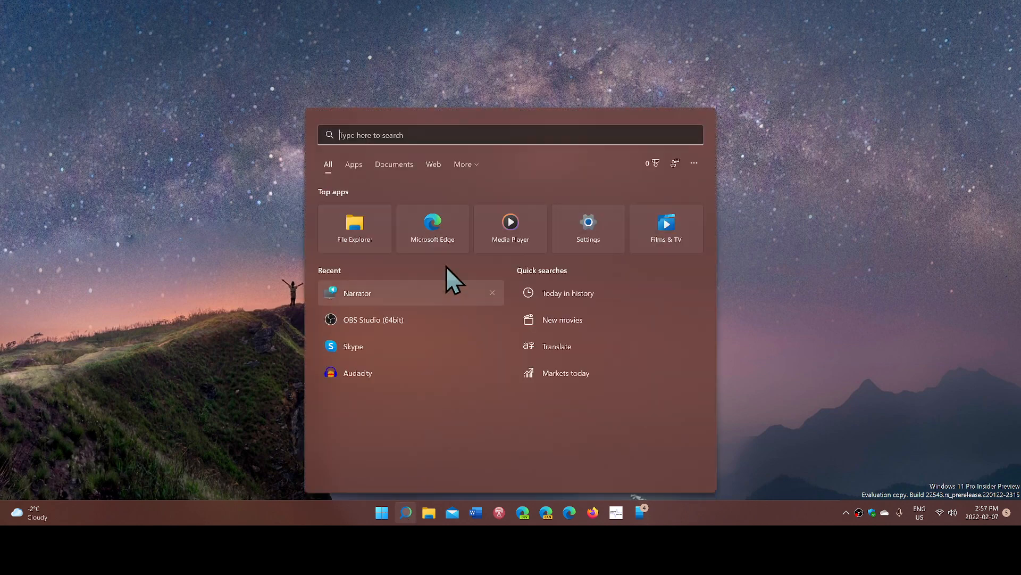
pyautogui.write('android')
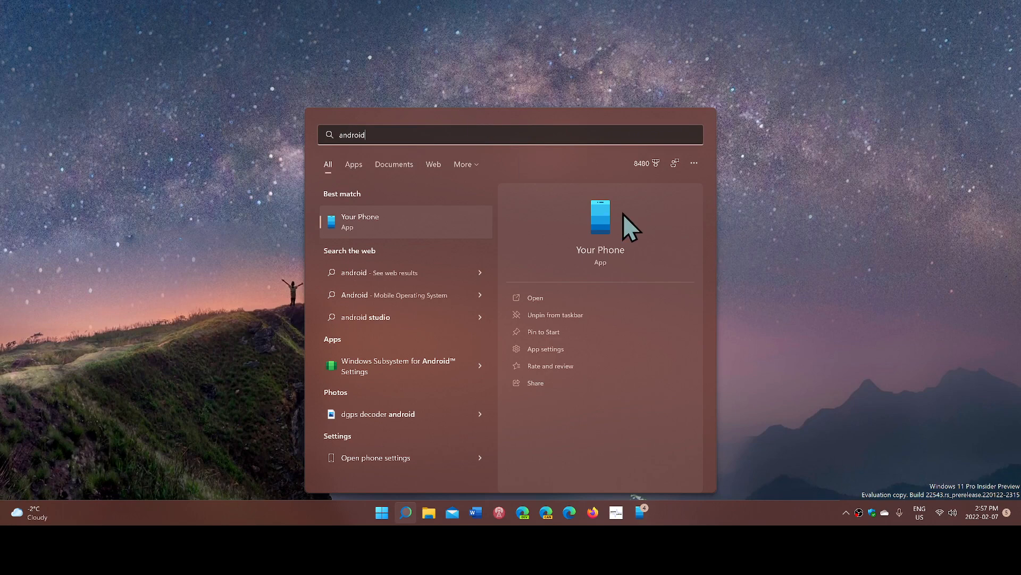
pyautogui.moveTo(425, 362)
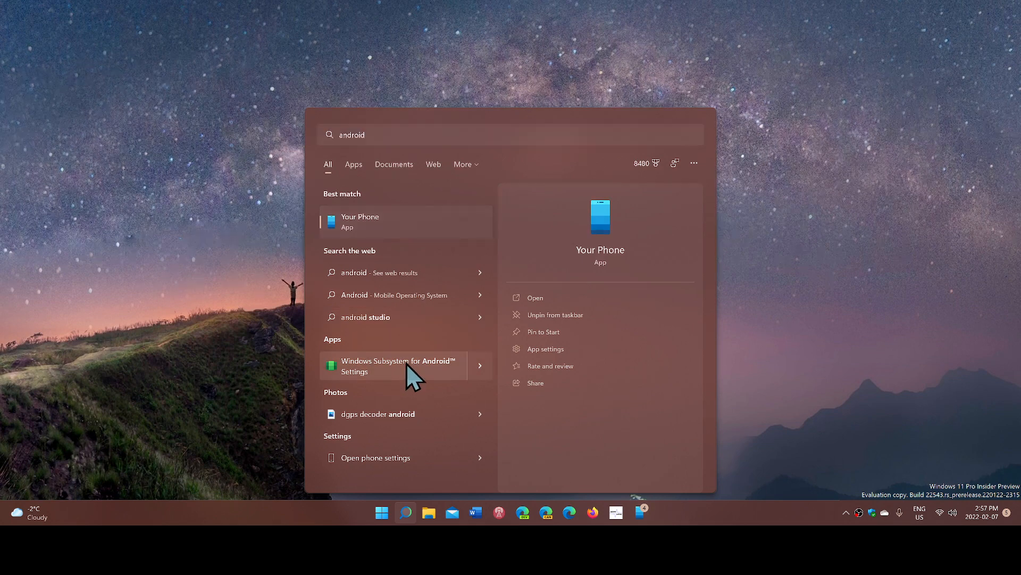
# Step: Review the Windows Subsystem for Android settings, close them, and return to Windows search
pyautogui.click(398, 365)
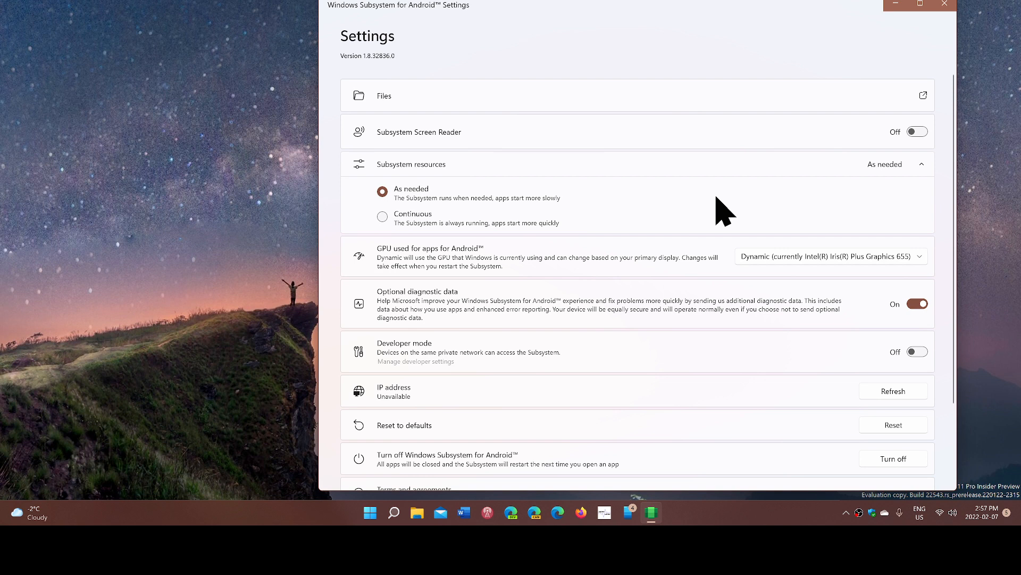
pyautogui.moveTo(481, 463)
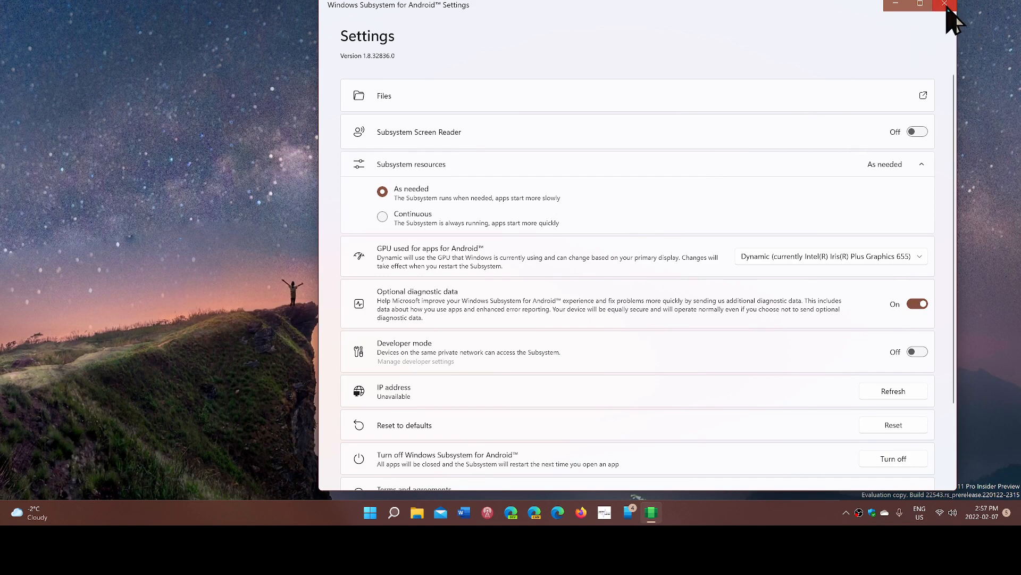
pyautogui.click(945, 4)
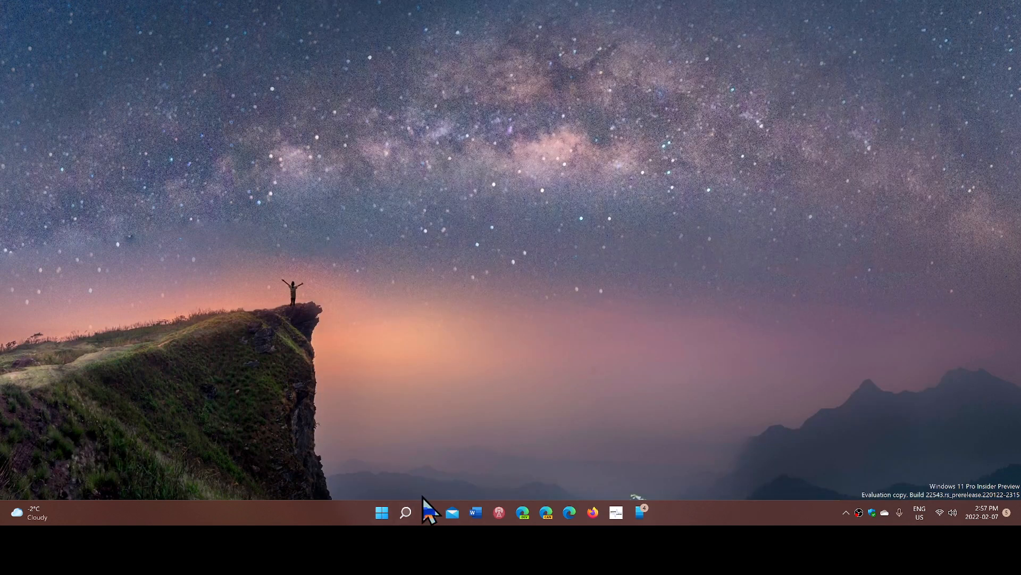
pyautogui.click(406, 512)
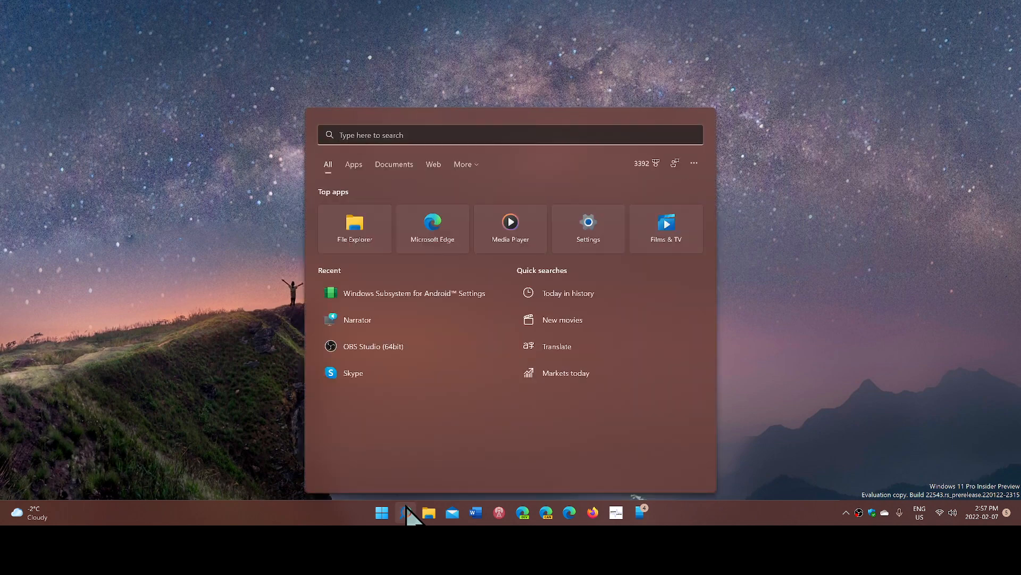
# Step: Search for 'amazon Appstore' so Amazon Appstore appears as the best-match app
pyautogui.write('amazon Appstore')
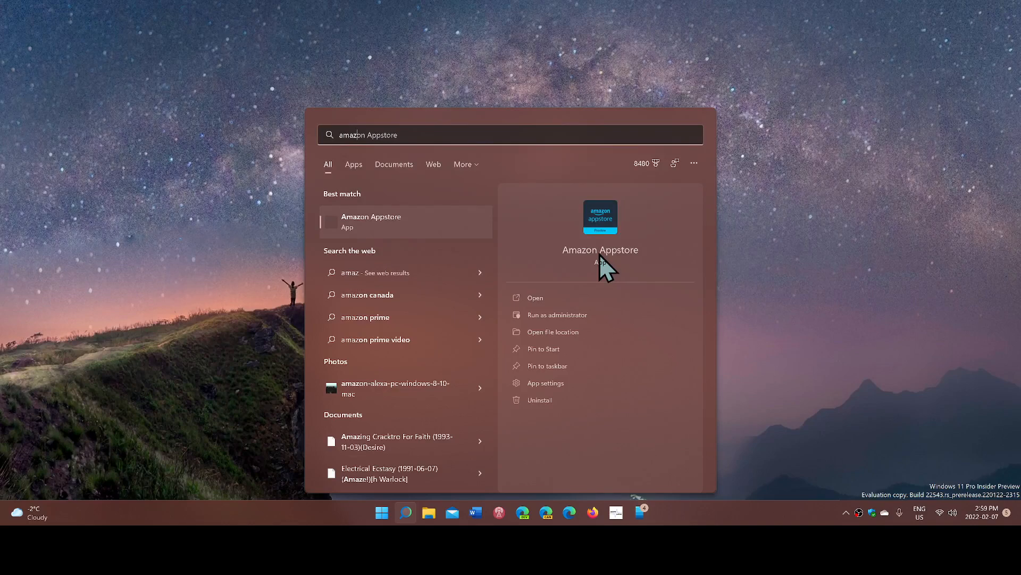
pyautogui.moveTo(743, 209)
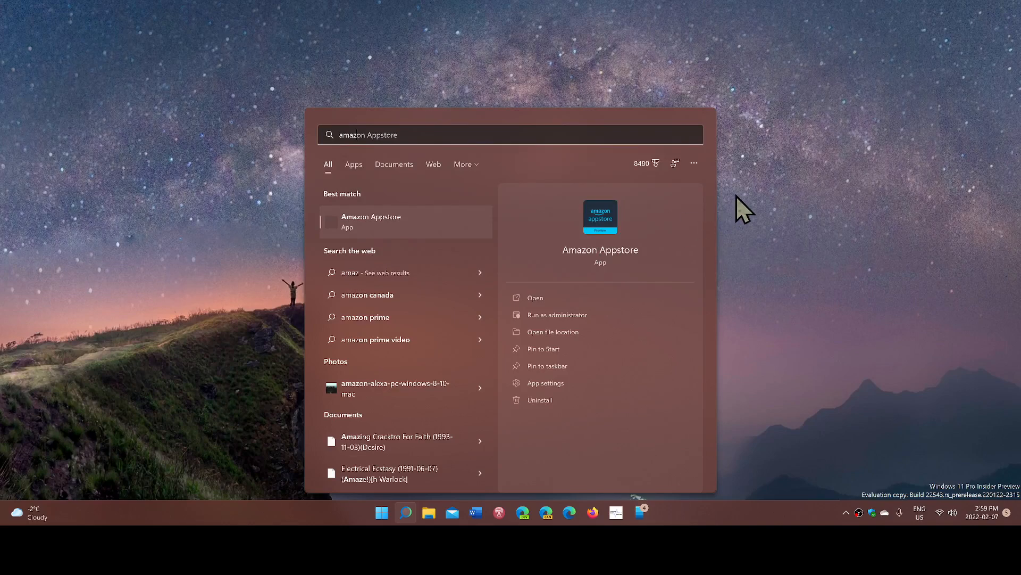